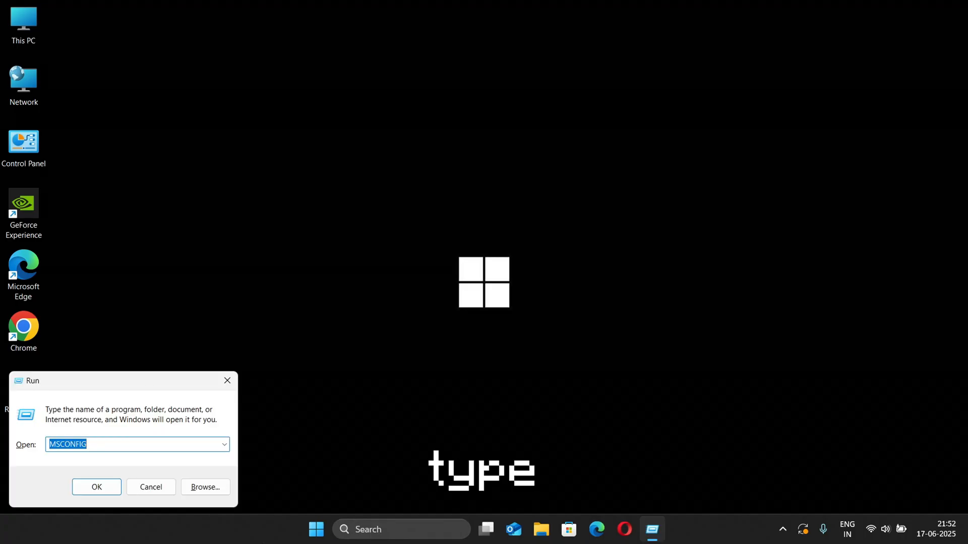
Launch System Configuration via the msconfig command in the Run dialog.
type("msconfi")
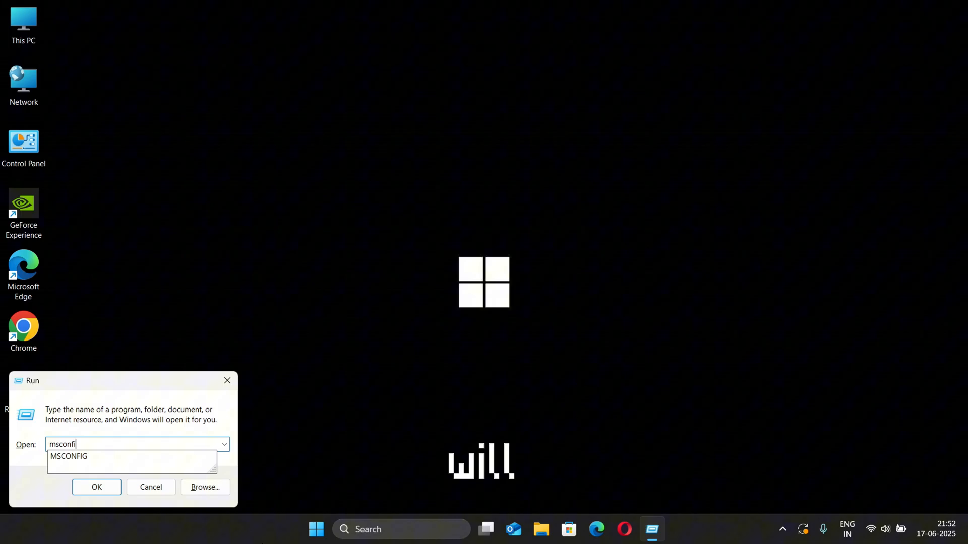
left_click(97, 487)
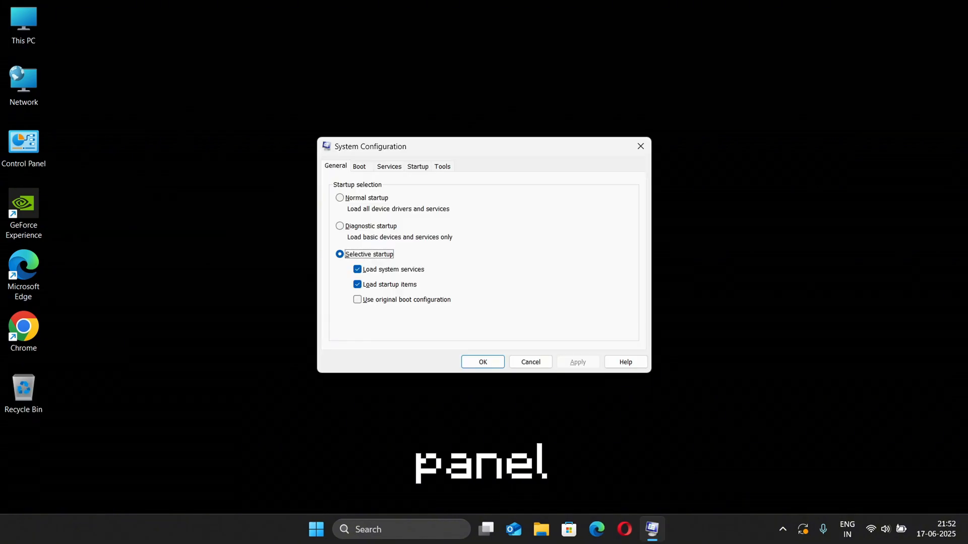
Set the boot processor count to 8 in advanced boot options, apply it and restart.
left_click(359, 166)
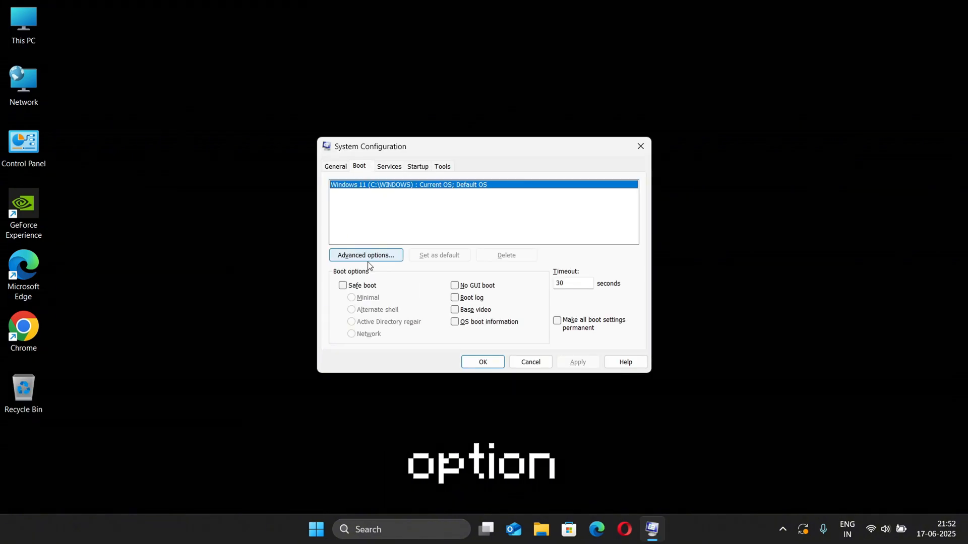
left_click(365, 255)
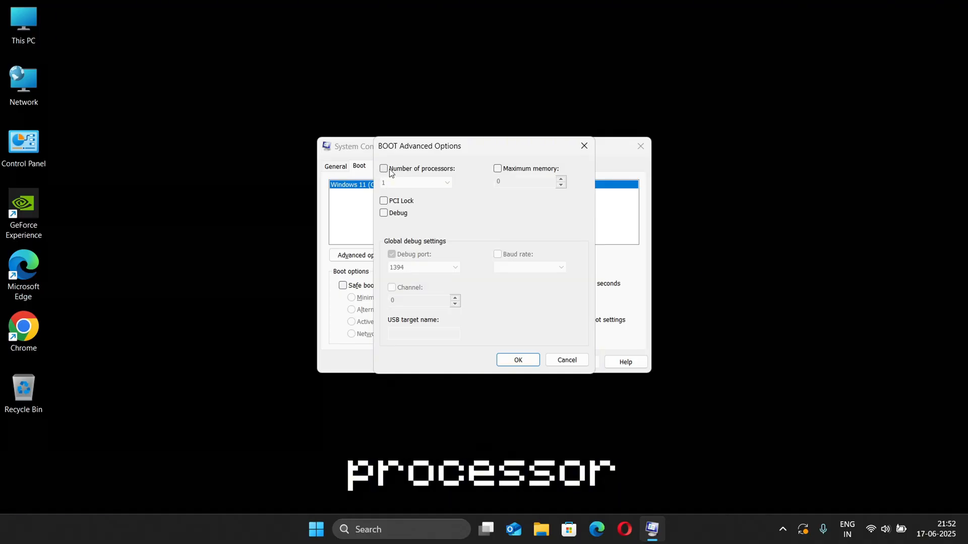
left_click(384, 168)
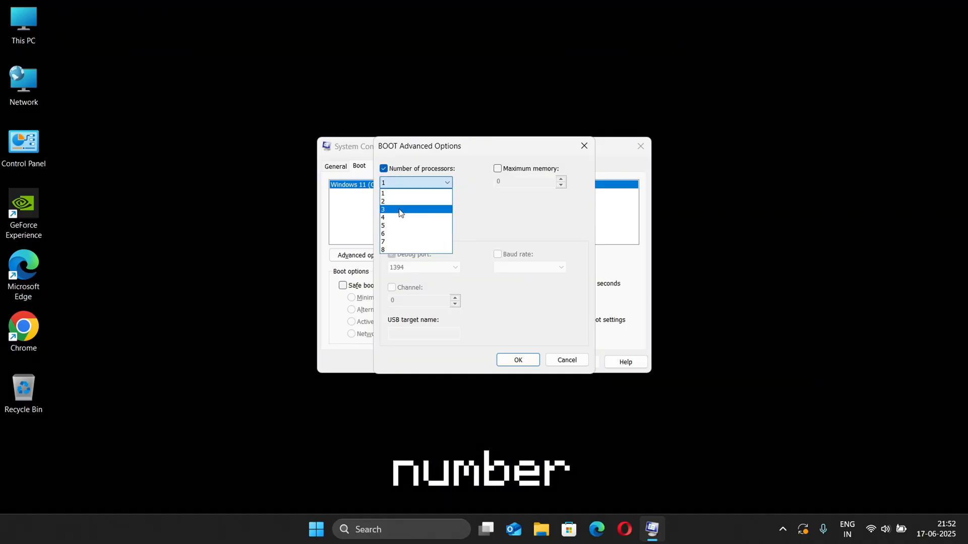
left_click(383, 249)
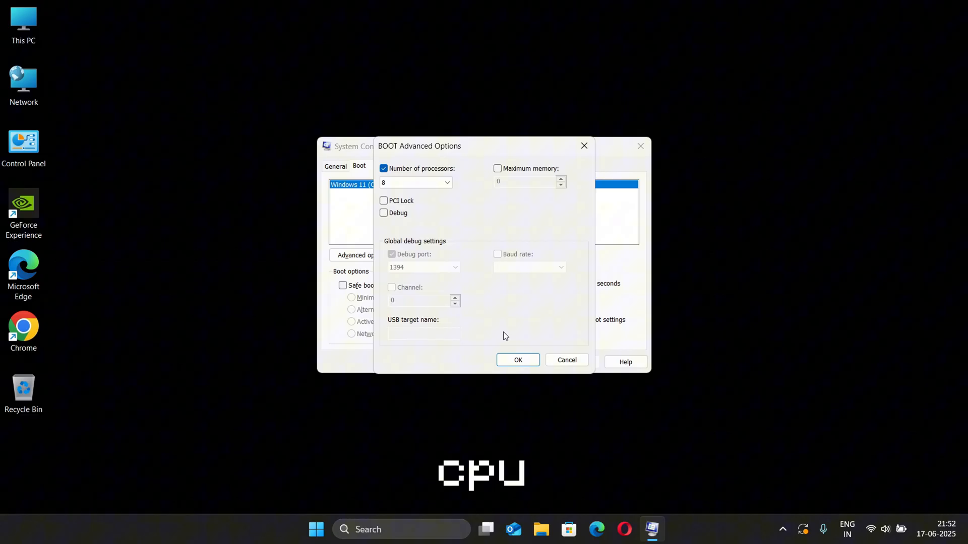
left_click(518, 360)
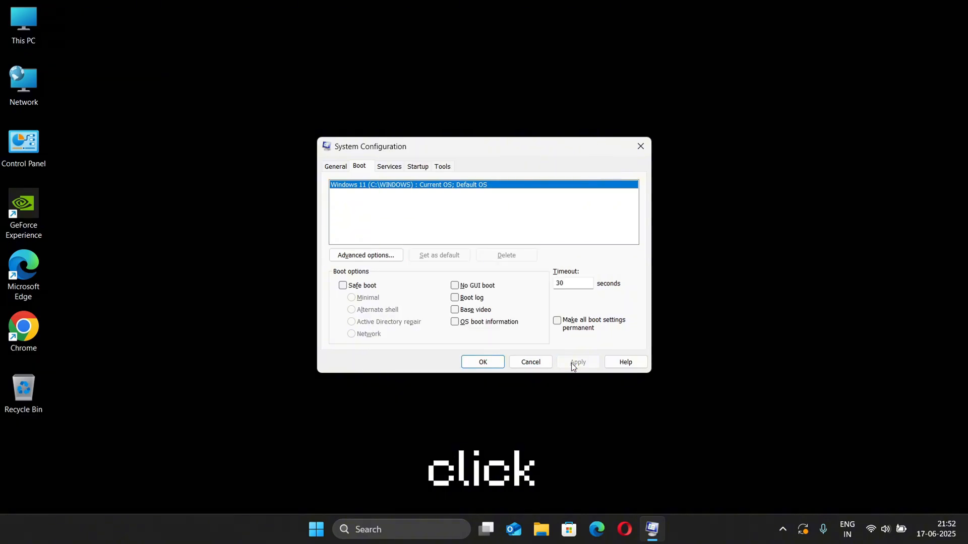
left_click(483, 362)
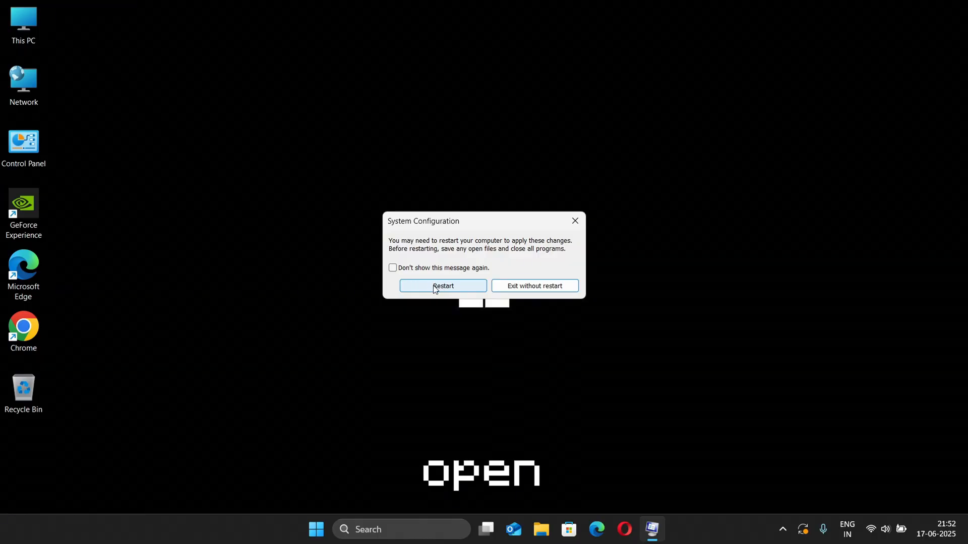
left_click(442, 286)
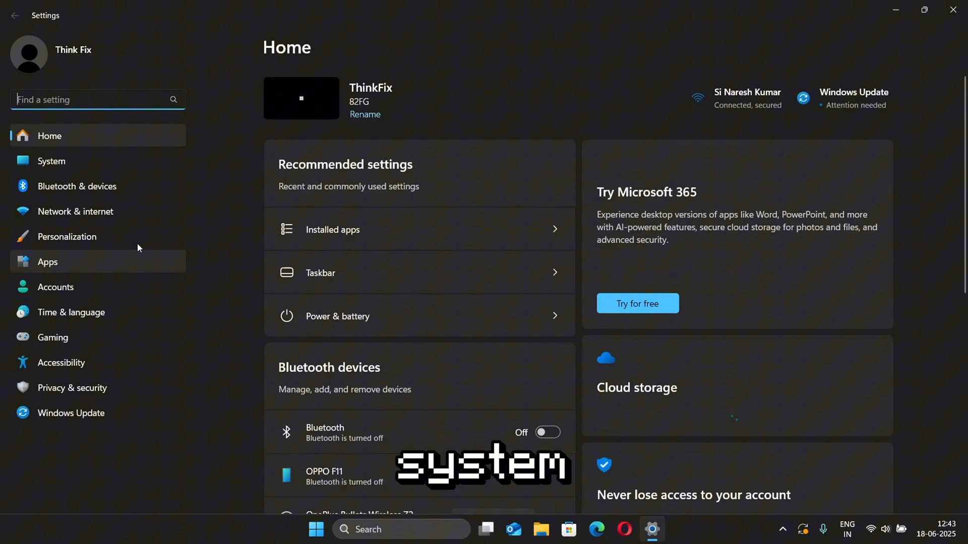
Browse the Settings app briefly before closing it to return to the desktop.
left_click(52, 161)
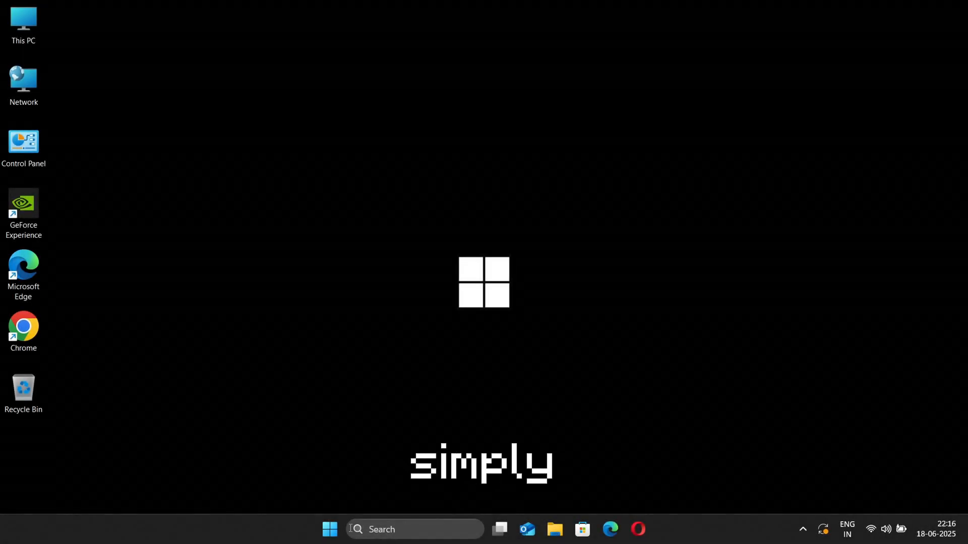
Create the Ultimate Performance plan with powercfg -duplicatescheme e9a42b02-... in an admin terminal, then close it.
right_click(329, 529)
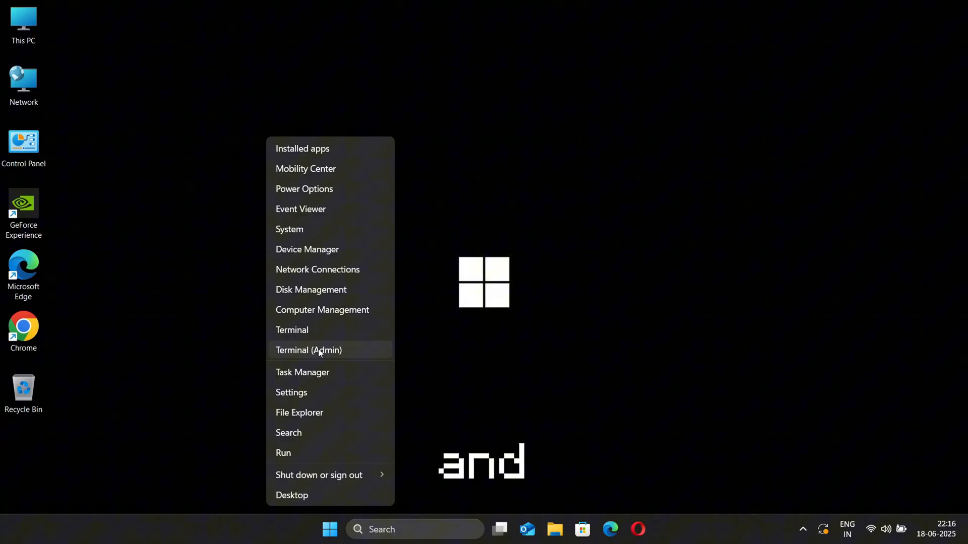
left_click(408, 372)
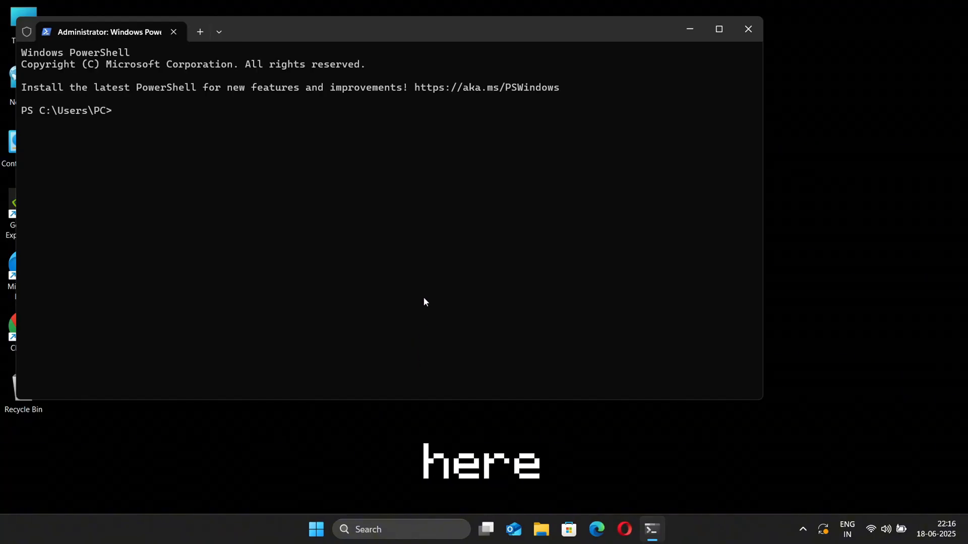
type("powercfg -duplicatescheme e9a42b02-d5df-448d-aa00-03f14749eb61")
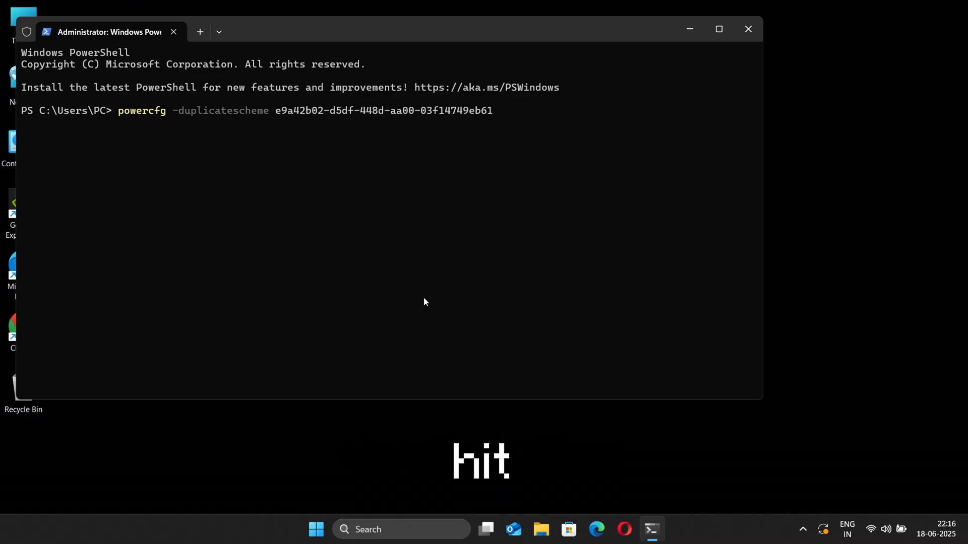
key("Return")
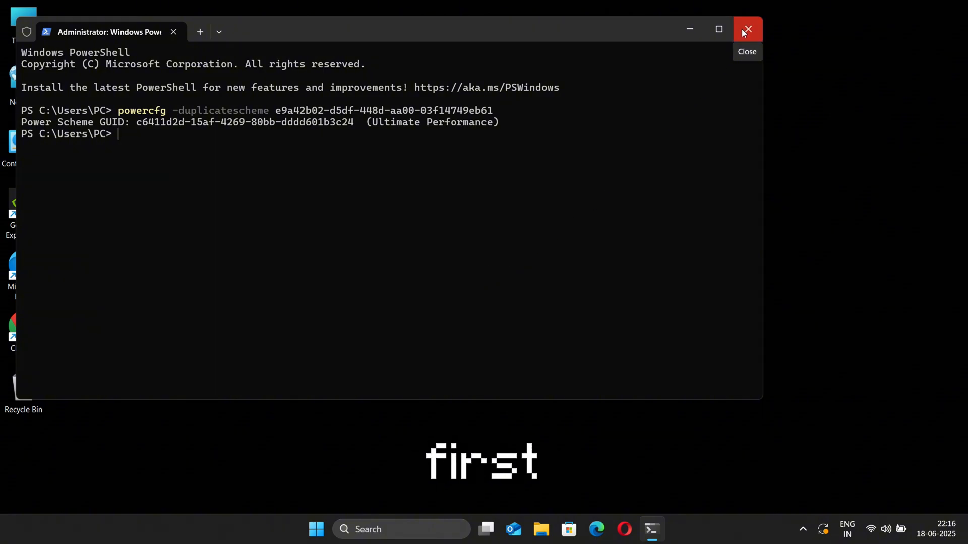
left_click(747, 30)
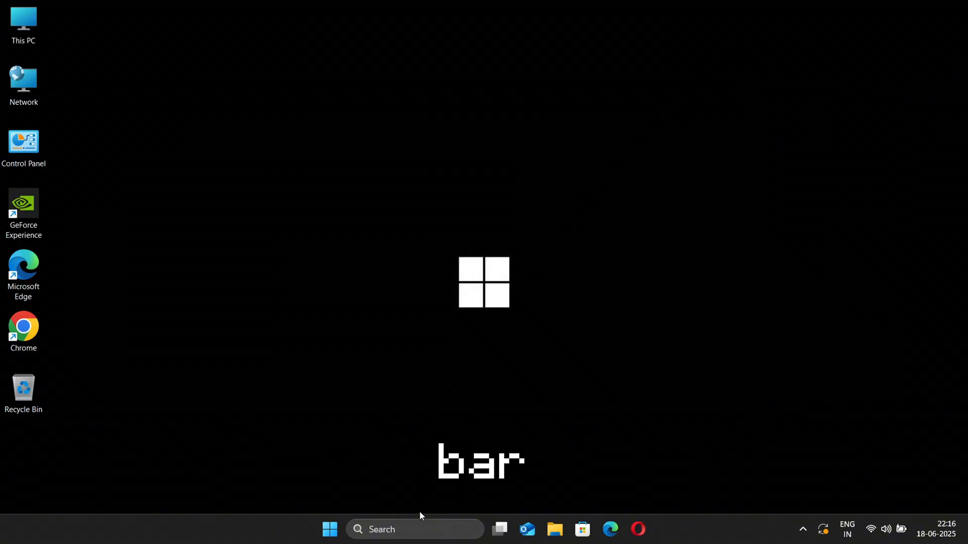
Find the power plan options by search and select Ultimate Performance as the active plan.
type("power")
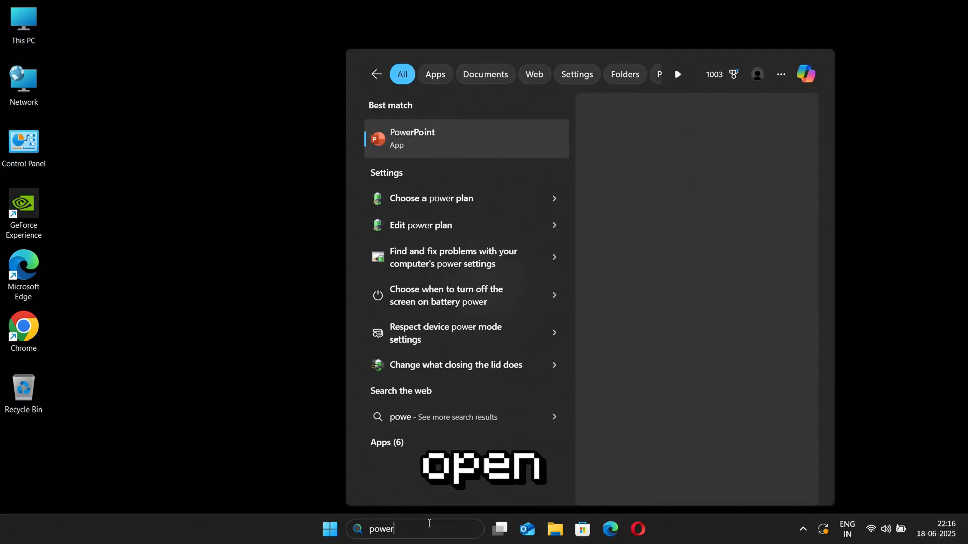
type("plan")
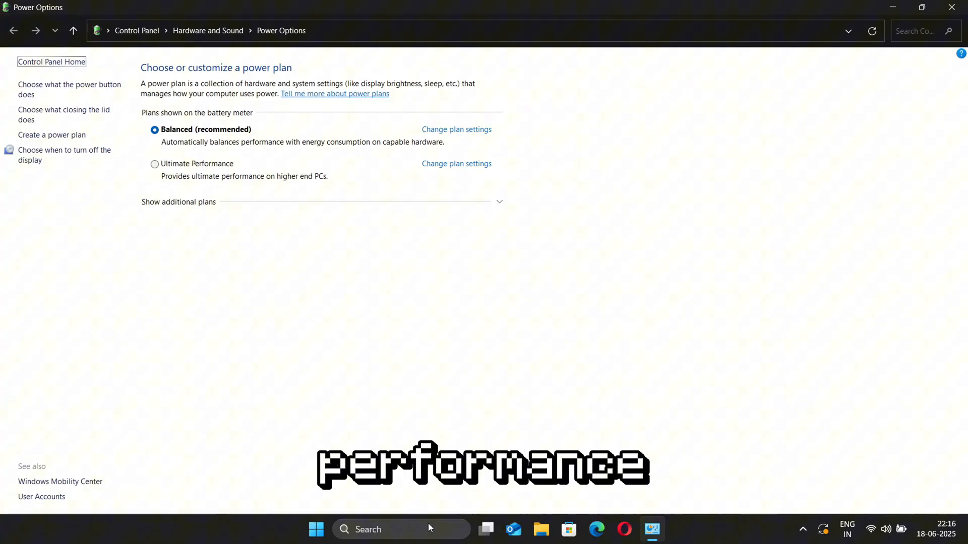
left_click(155, 164)
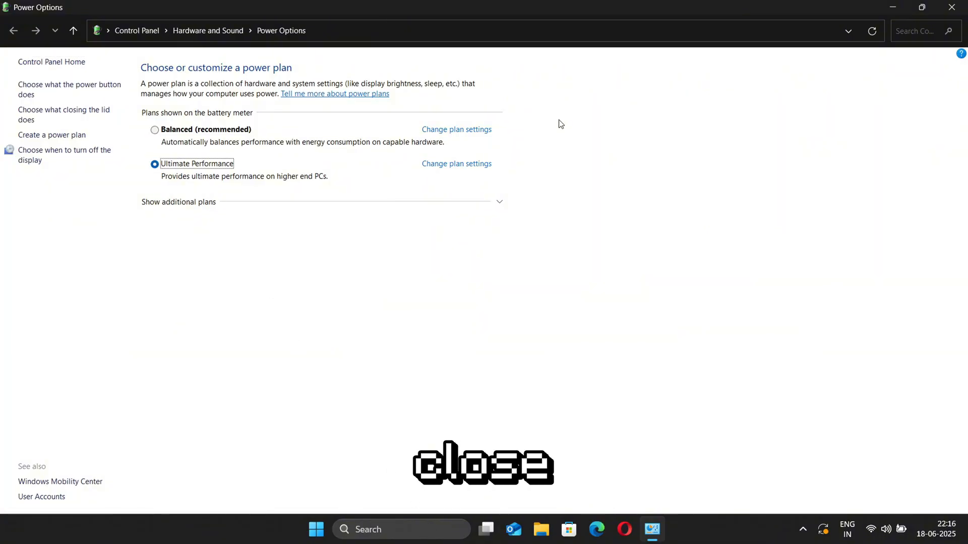
left_click(951, 7)
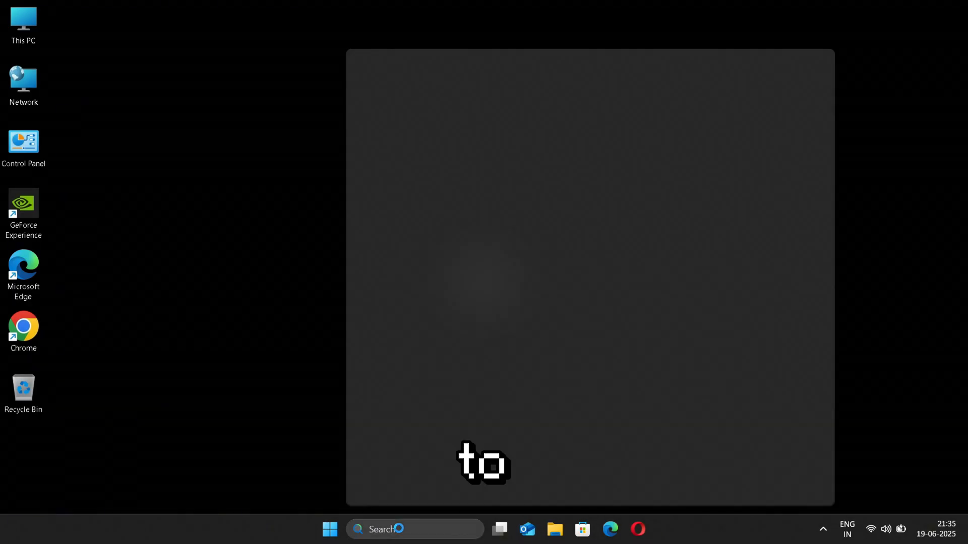
Reach System Properties' Advanced tab from Settings System > About.
type("setting")
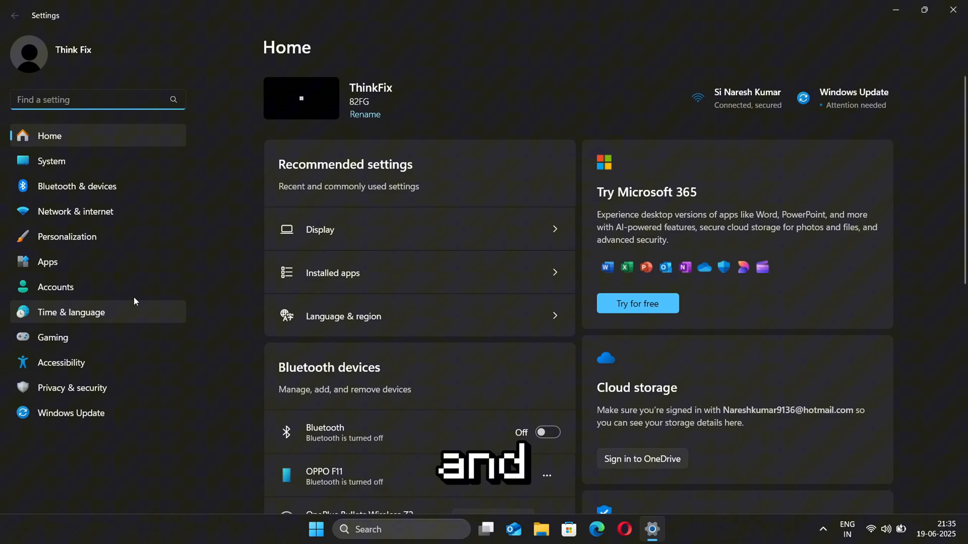
left_click(51, 161)
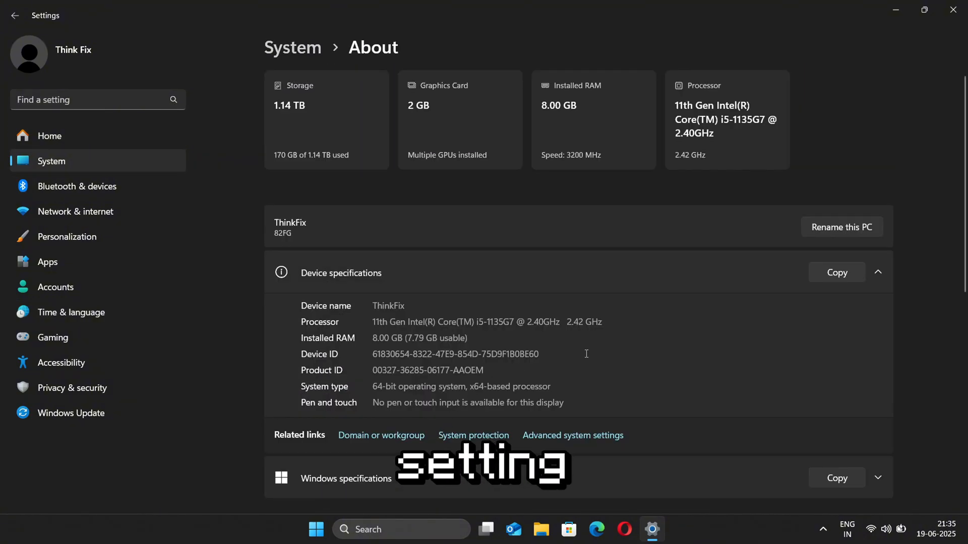
left_click(572, 436)
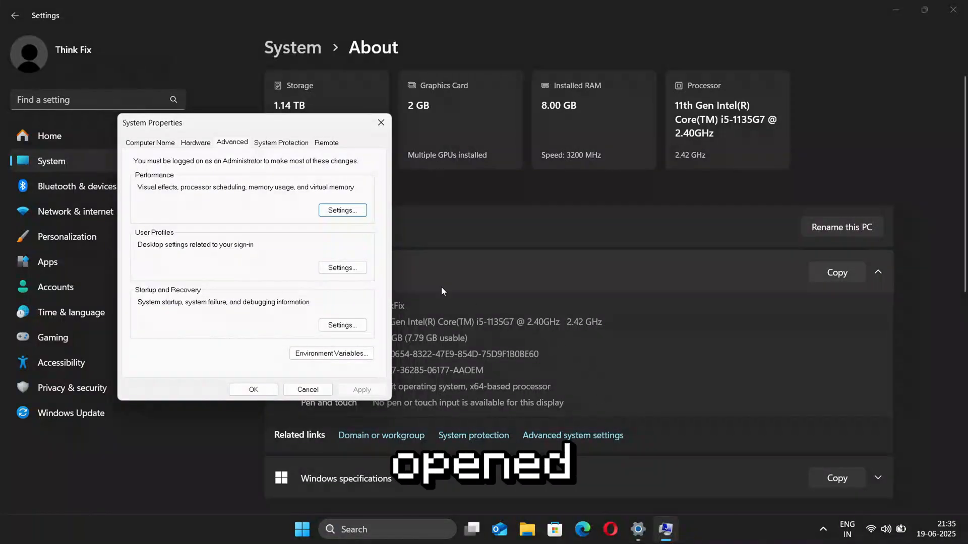
Choose Adjust for best performance for visual effects, apply it, review the Advanced tab and confirm.
left_click(341, 209)
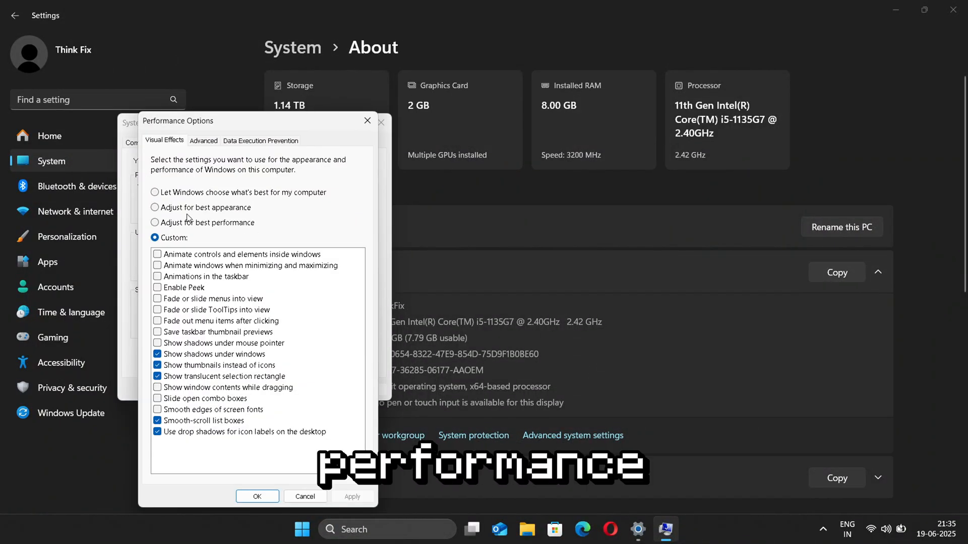
left_click(154, 223)
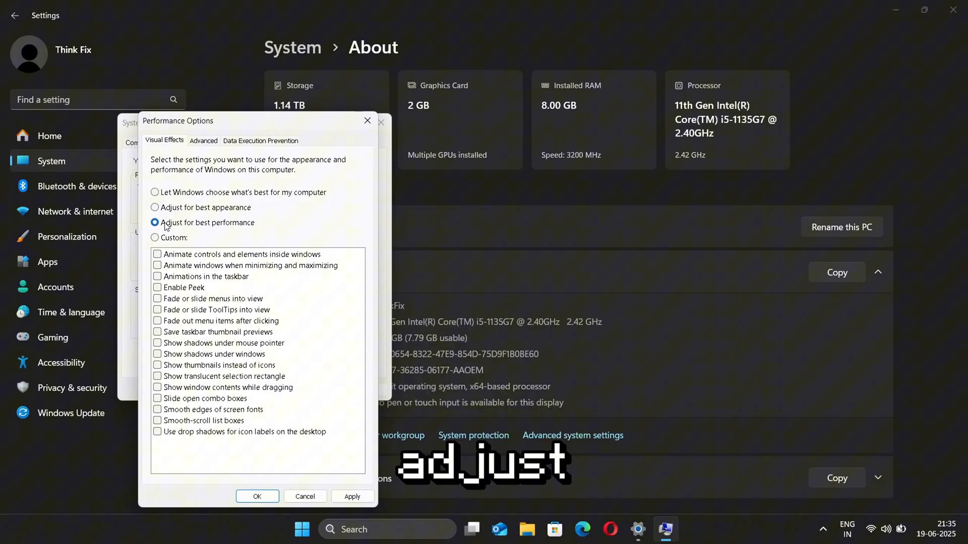
left_click(352, 496)
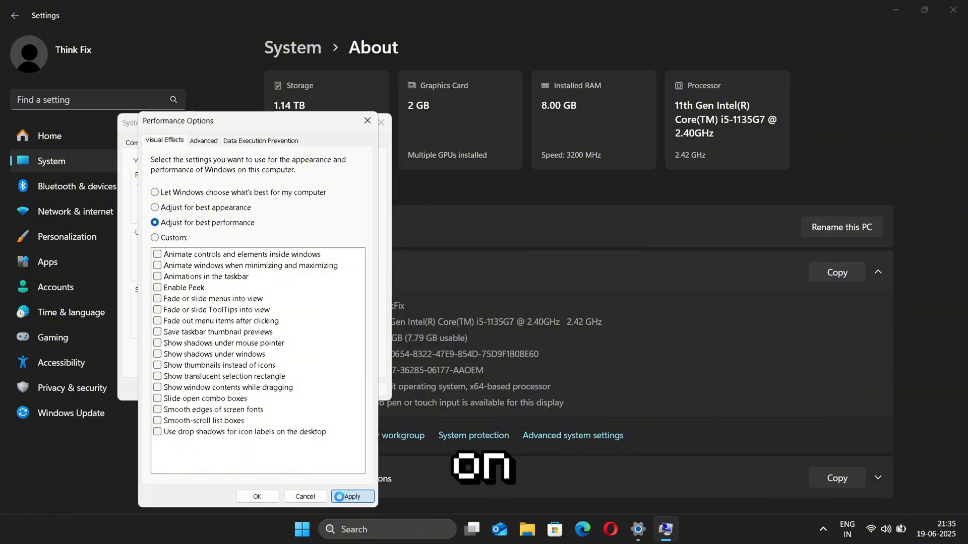
left_click(352, 496)
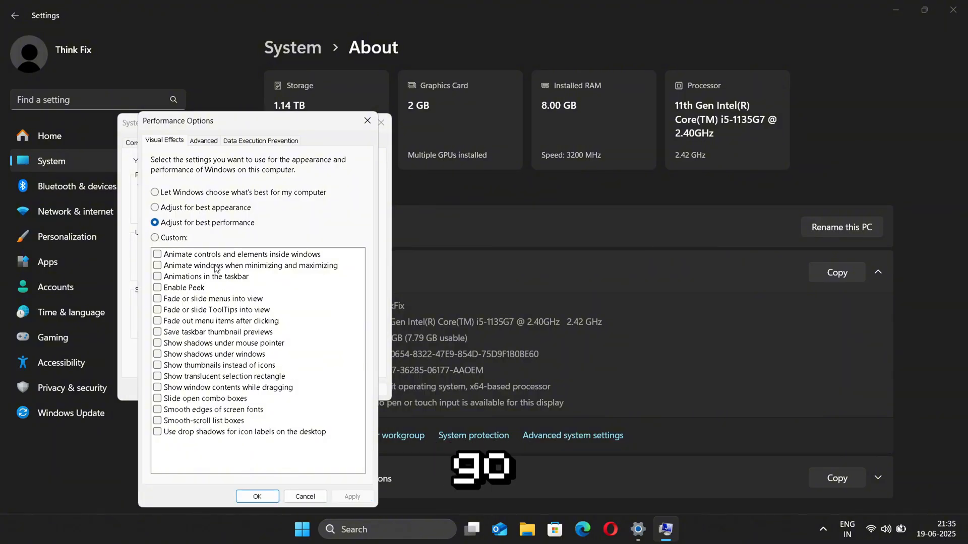
left_click(202, 140)
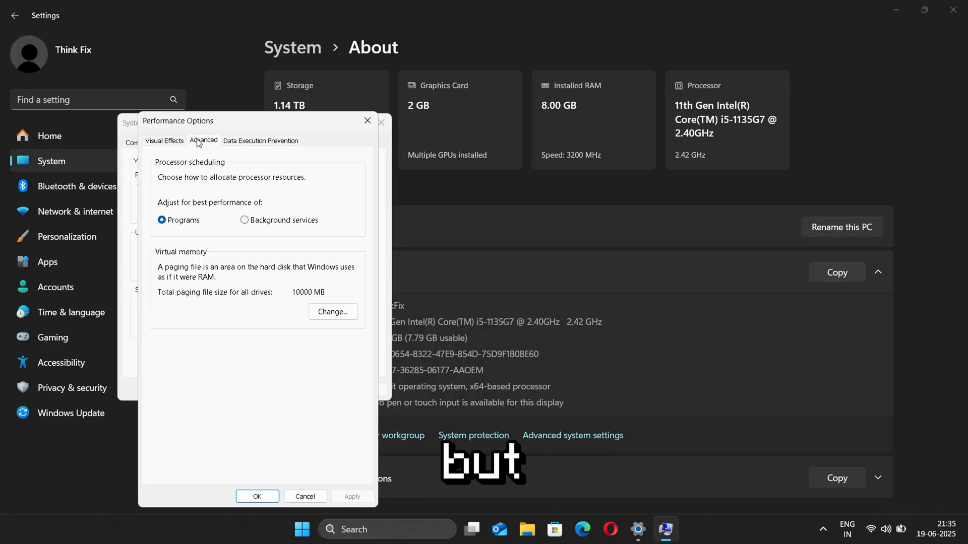
left_click(164, 140)
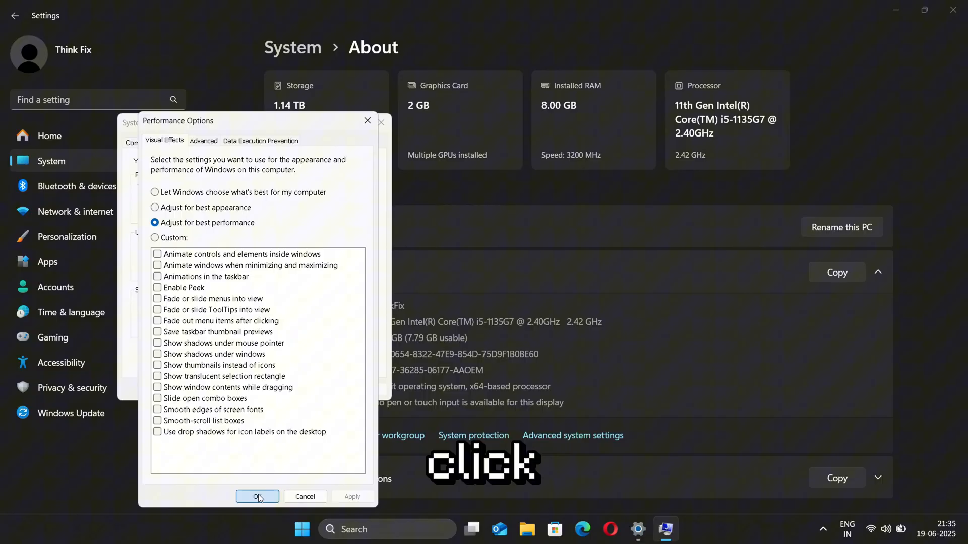
left_click(258, 496)
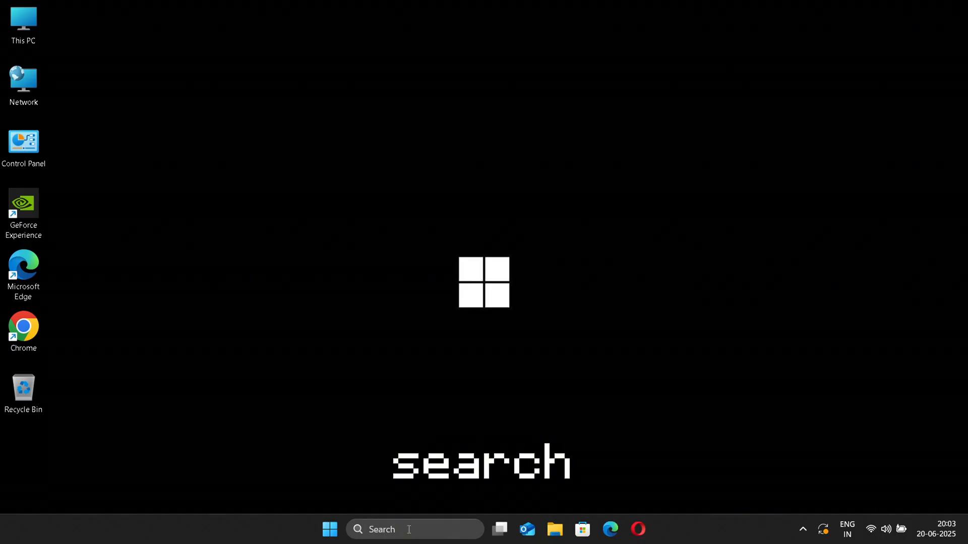
Switch the Game Mode toggle On from the game mode settings page and close Settings.
type("game mode settings")
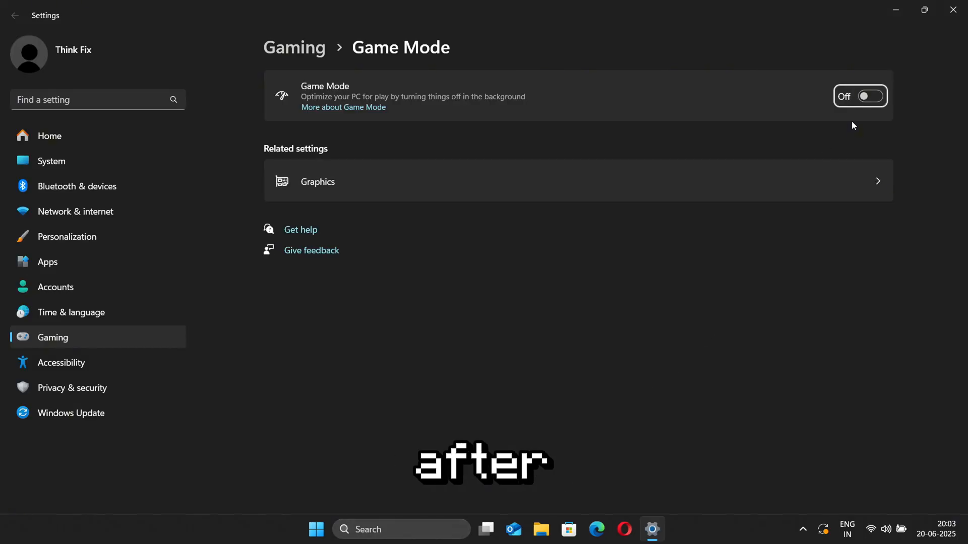
left_click(860, 96)
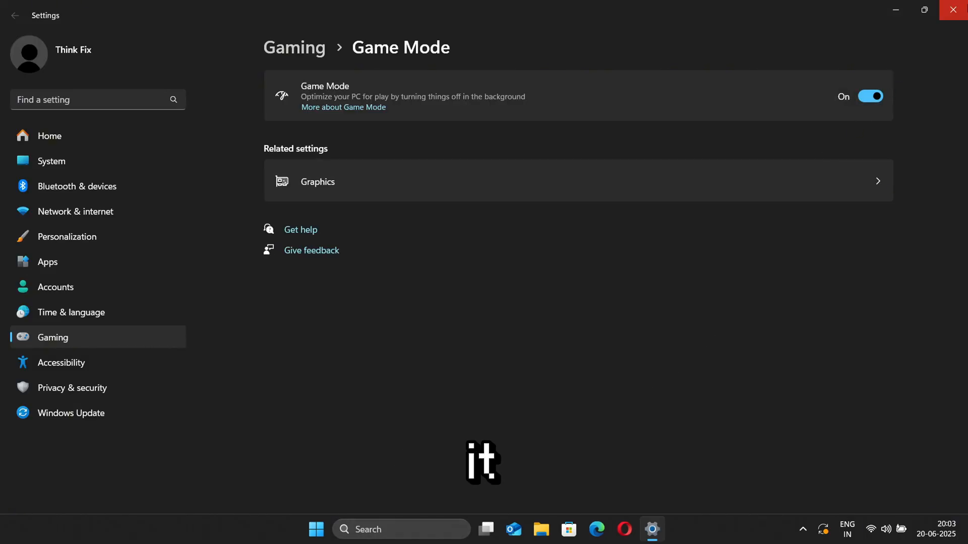
left_click(952, 10)
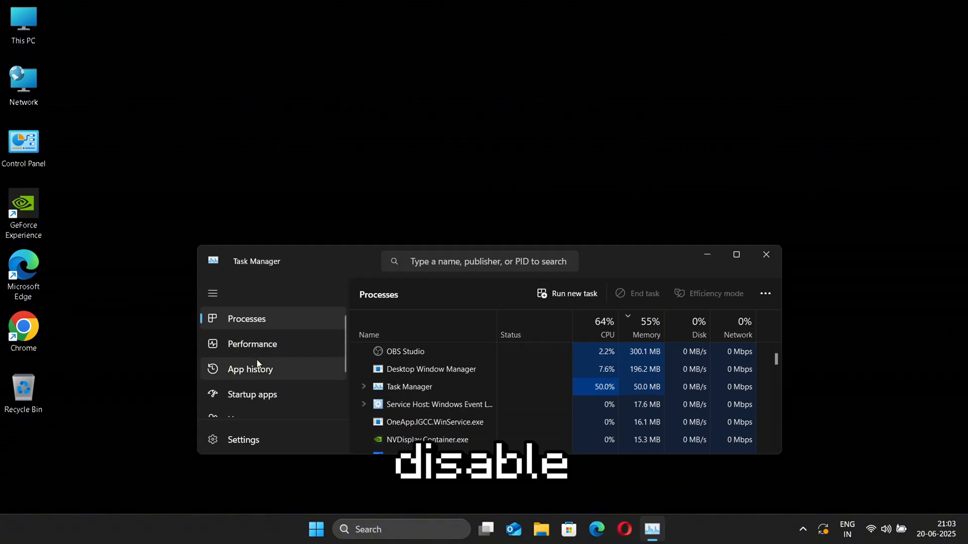
Disable WhatsApp and Spotify on the Startup apps page, then close Task Manager.
left_click(252, 394)
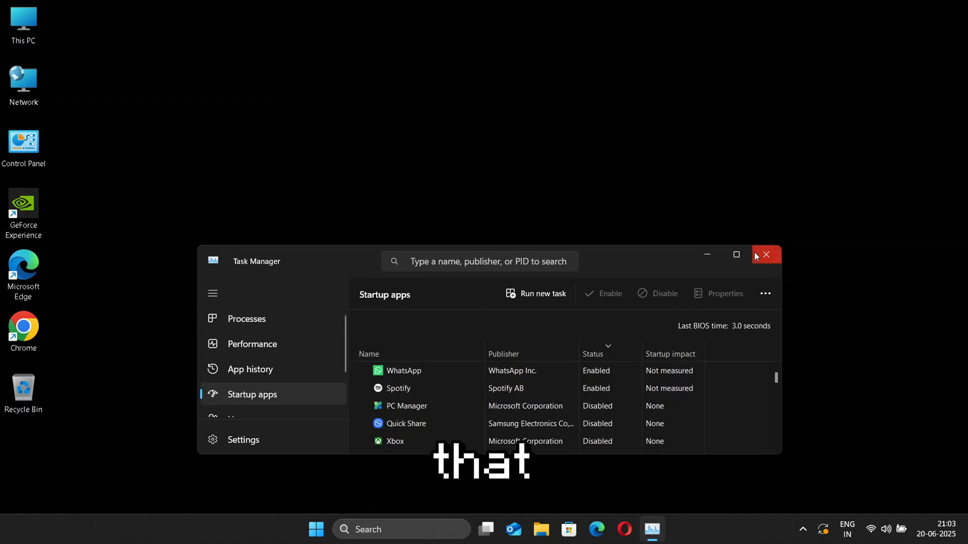
left_click(736, 255)
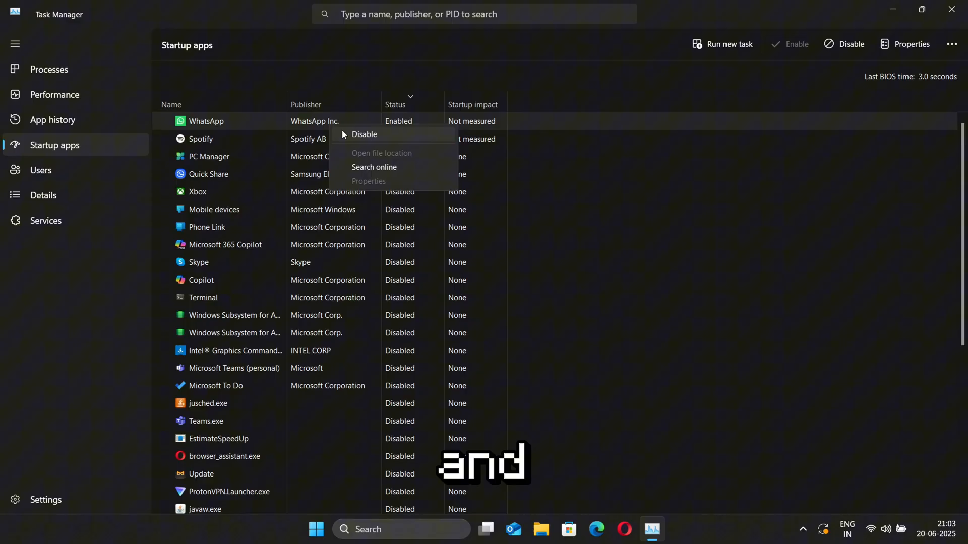
left_click(364, 134)
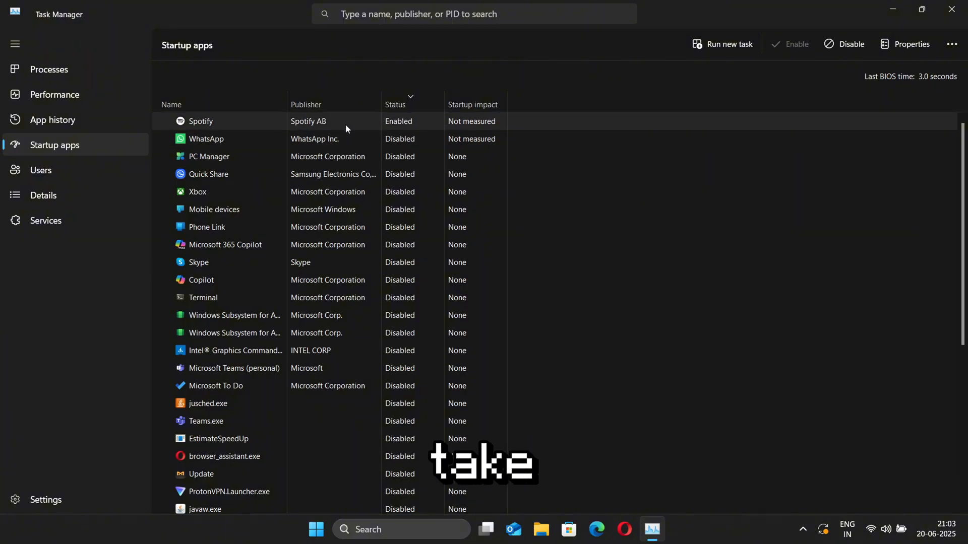
left_click(851, 43)
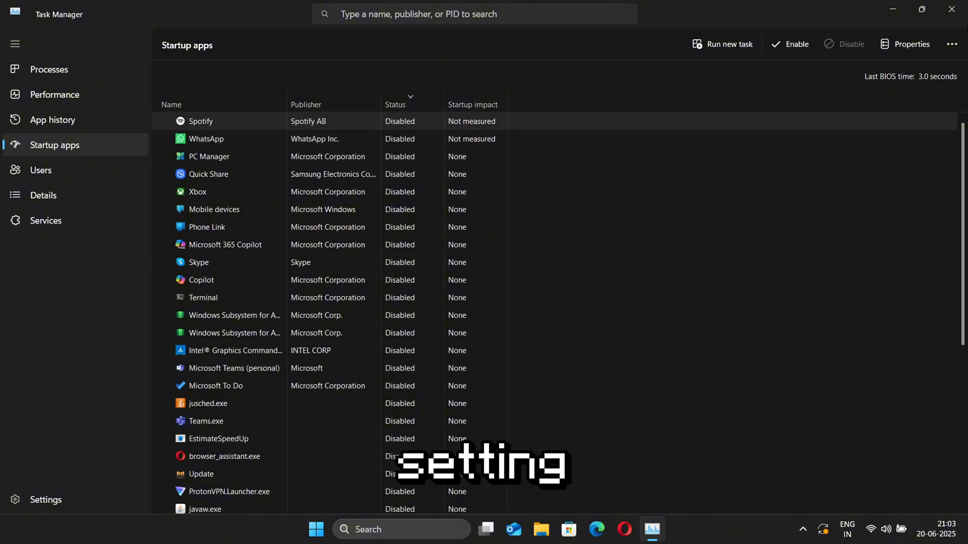
left_click(951, 9)
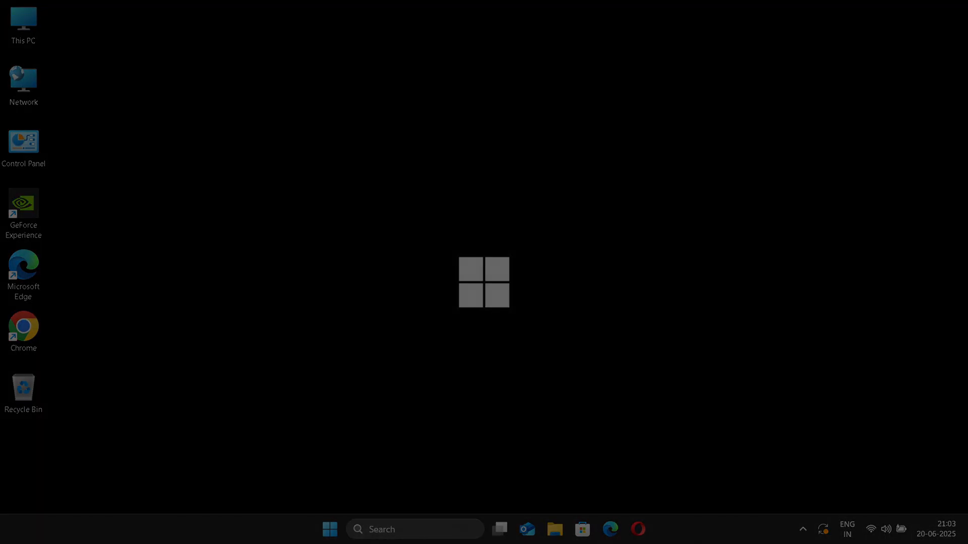